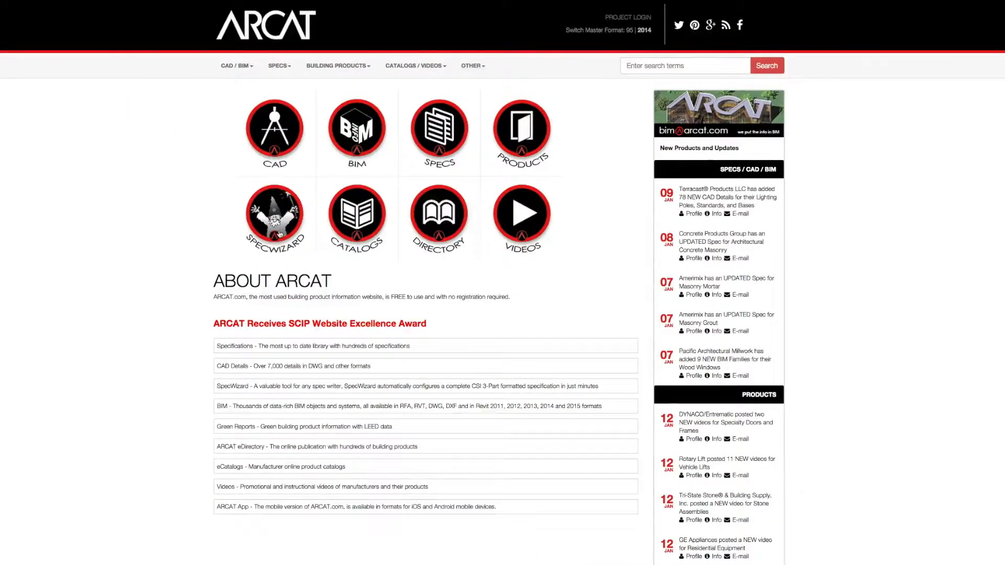
- Open the ARCAT SpecWizard catalogue from the home page icon
{"action": "left_click", "coordinate": [274, 218]}
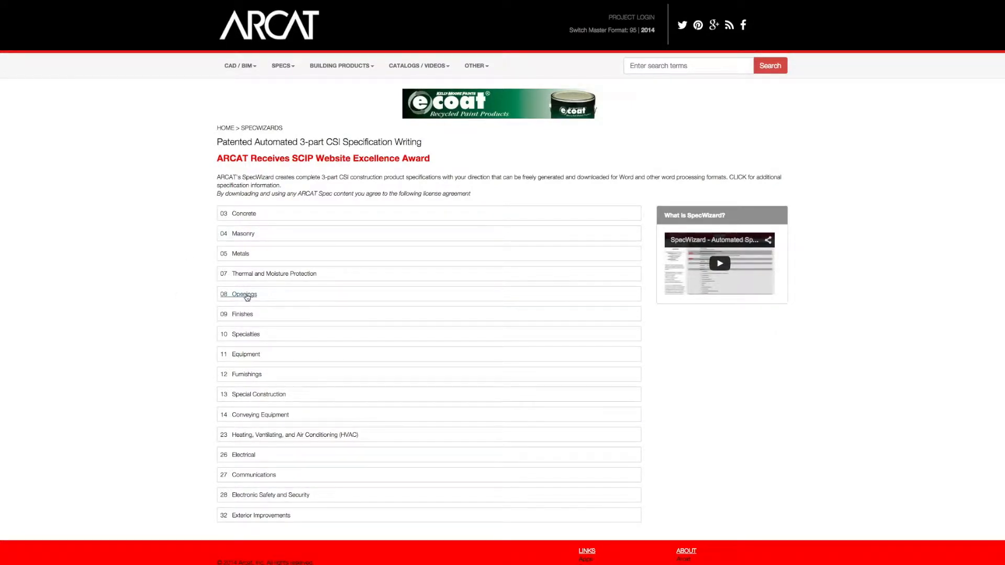
- Open the 08 Openings division and scroll through its railing specification products
{"action": "left_click", "coordinate": [245, 294]}
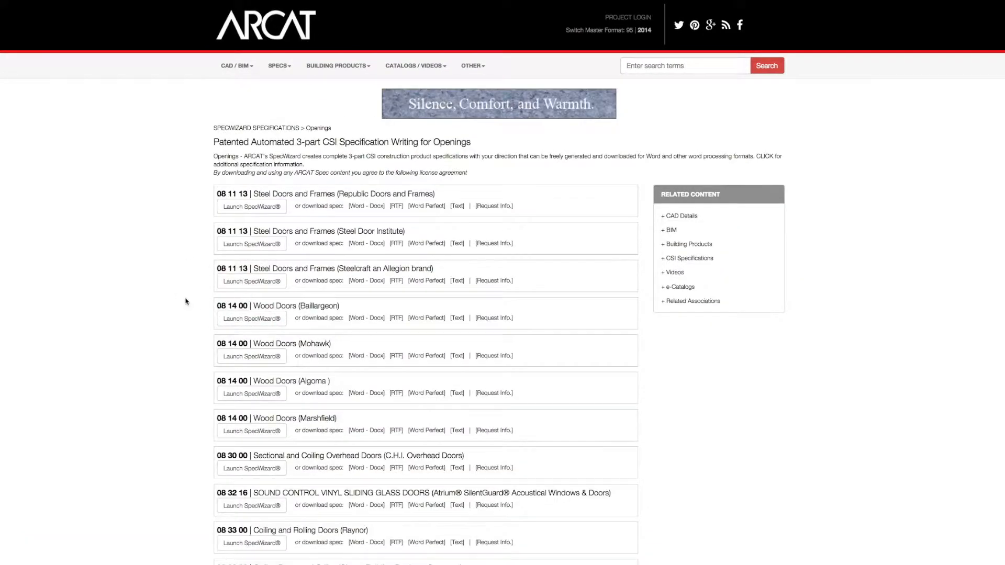
{"action": "scroll", "scroll_direction": "down", "scroll_amount": 3}
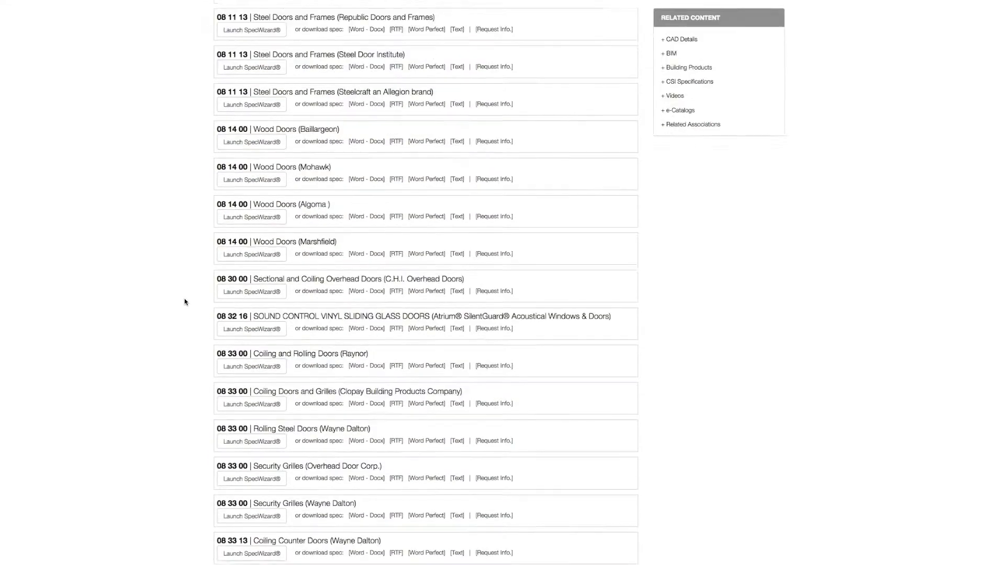
{"action": "scroll", "scroll_direction": "down", "scroll_amount": 3}
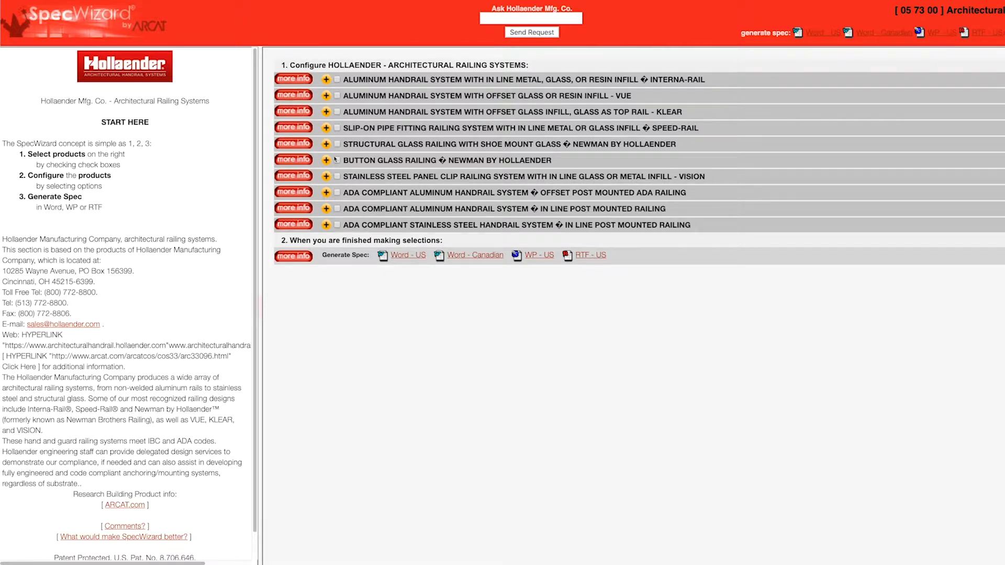
- Expand the KLEAR railing system options and select 3/8-inch tempered glass panels
{"action": "left_click", "coordinate": [338, 111]}
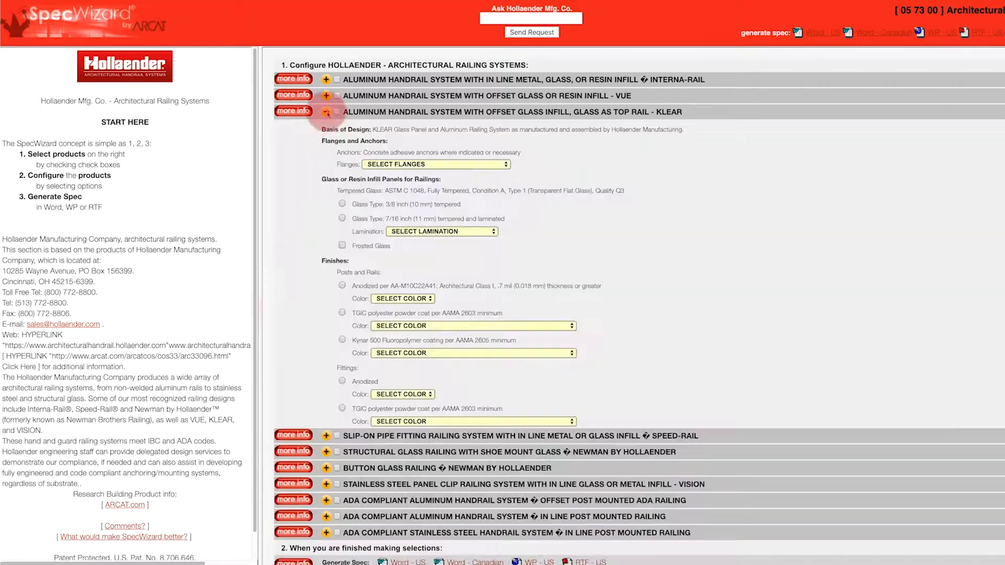
{"action": "left_click", "coordinate": [326, 112]}
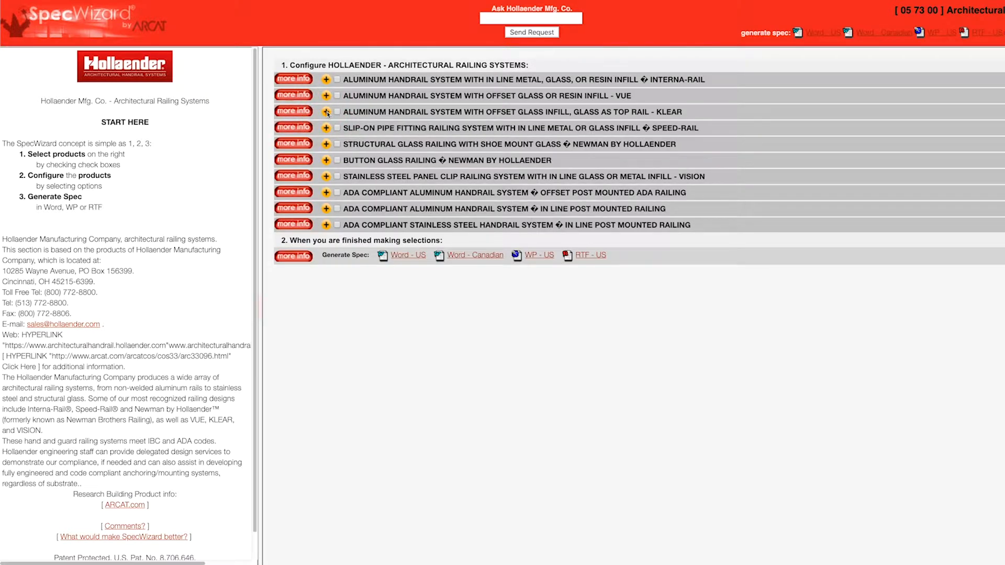
{"action": "left_click", "coordinate": [326, 111]}
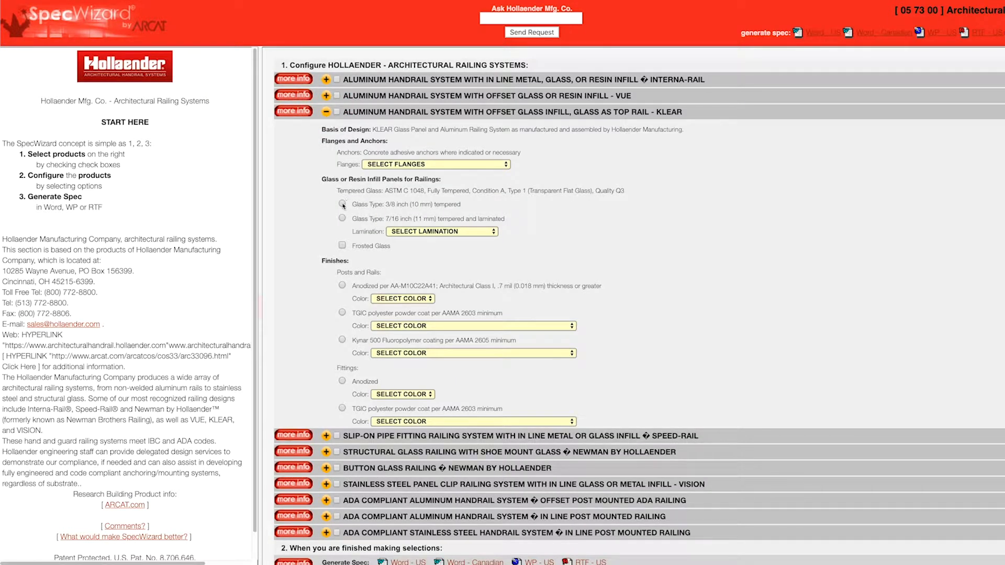
{"action": "left_click", "coordinate": [337, 112]}
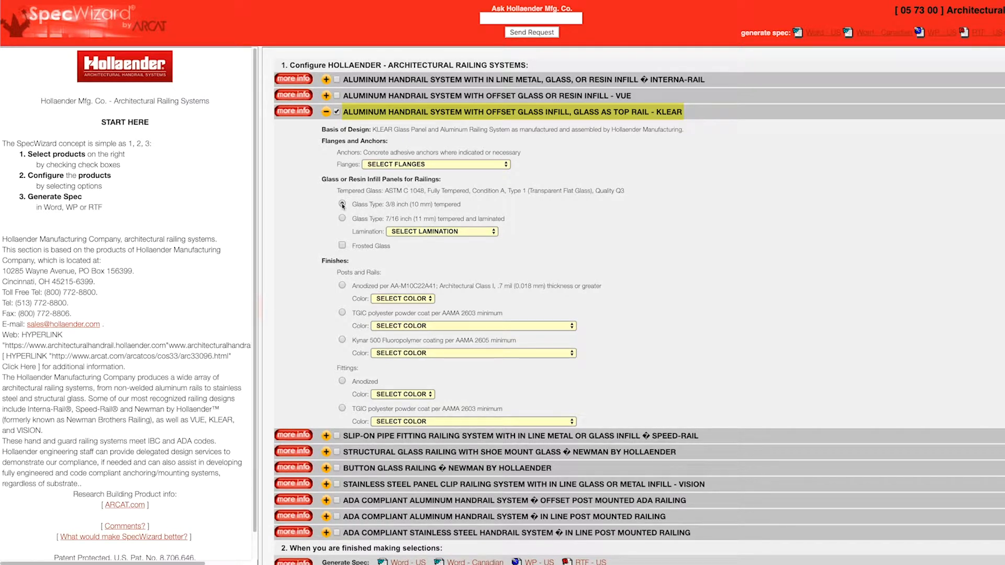
- View the KLEAR page, choose raked-railing steel-stringer flanges and anodized posts and rails
{"action": "left_click", "coordinate": [343, 204]}
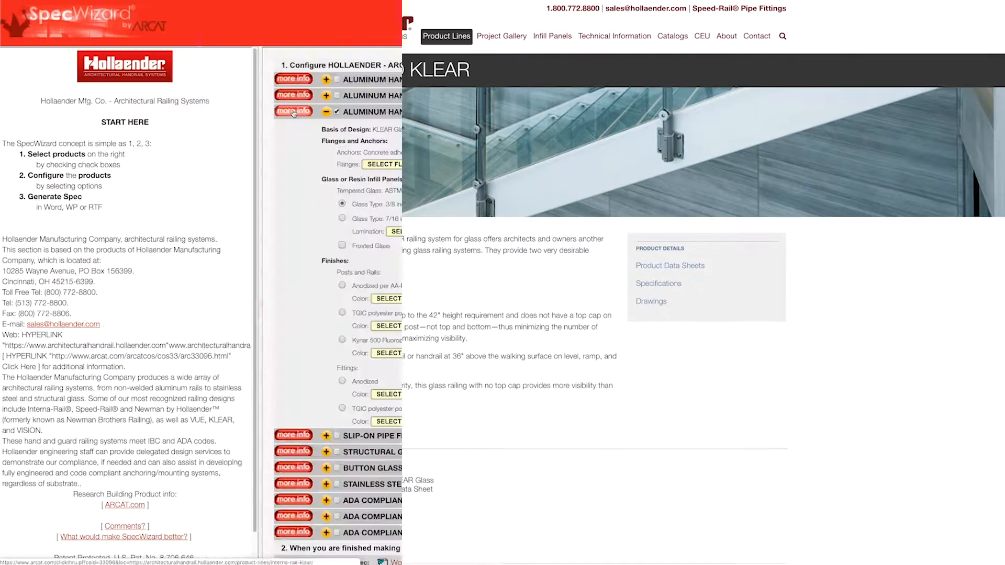
{"action": "left_click", "coordinate": [387, 164]}
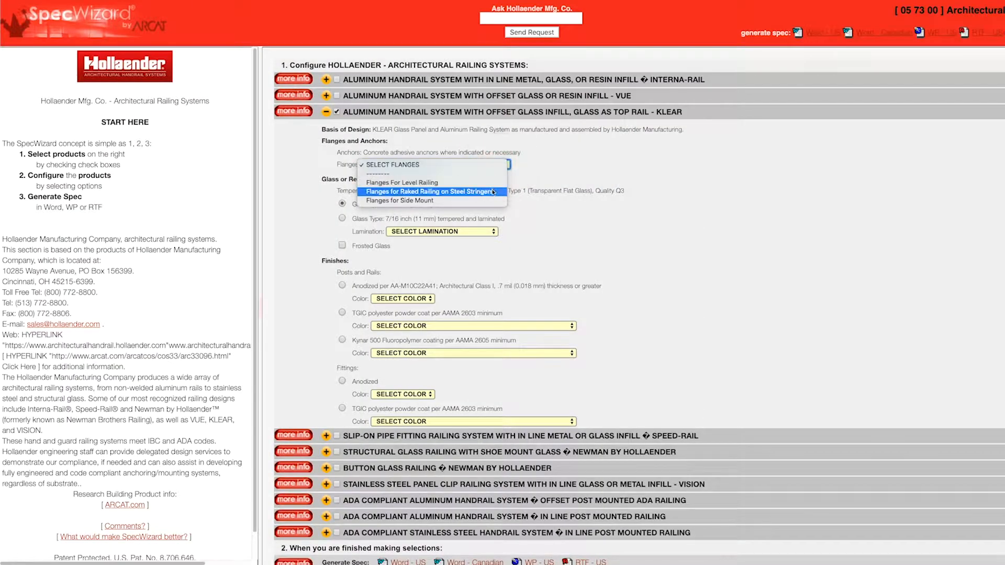
{"action": "left_click", "coordinate": [434, 192]}
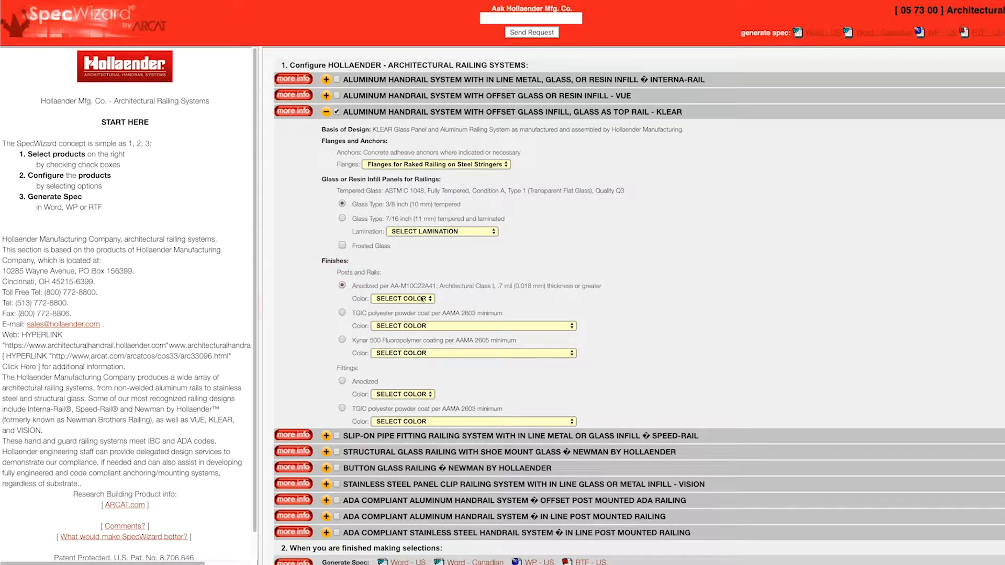
{"action": "left_click", "coordinate": [402, 299]}
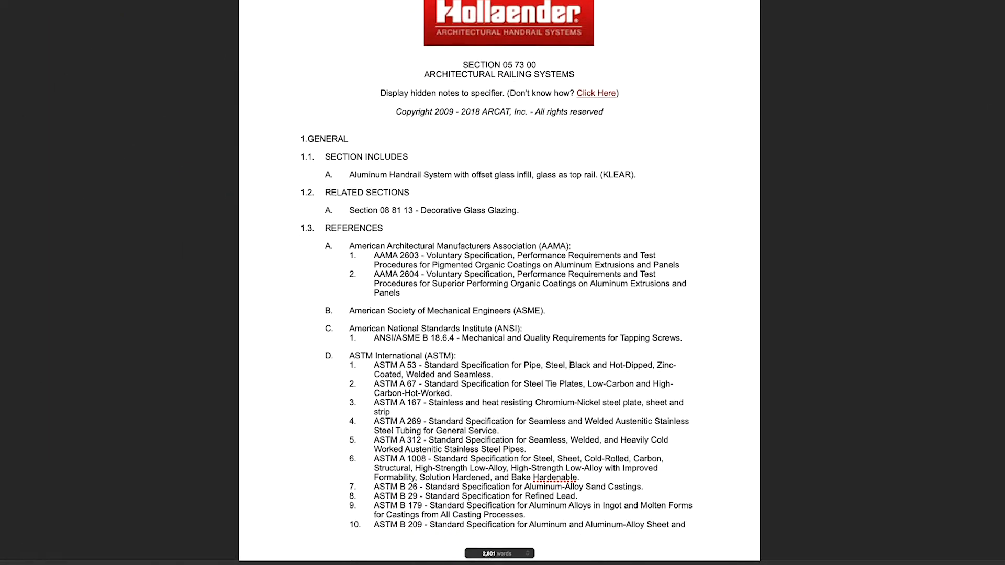
- Read the generated spec through References, Submittals and Quality Assurance to Coordination and Scheduling
{"action": "scroll", "scroll_direction": "down", "scroll_amount": 3}
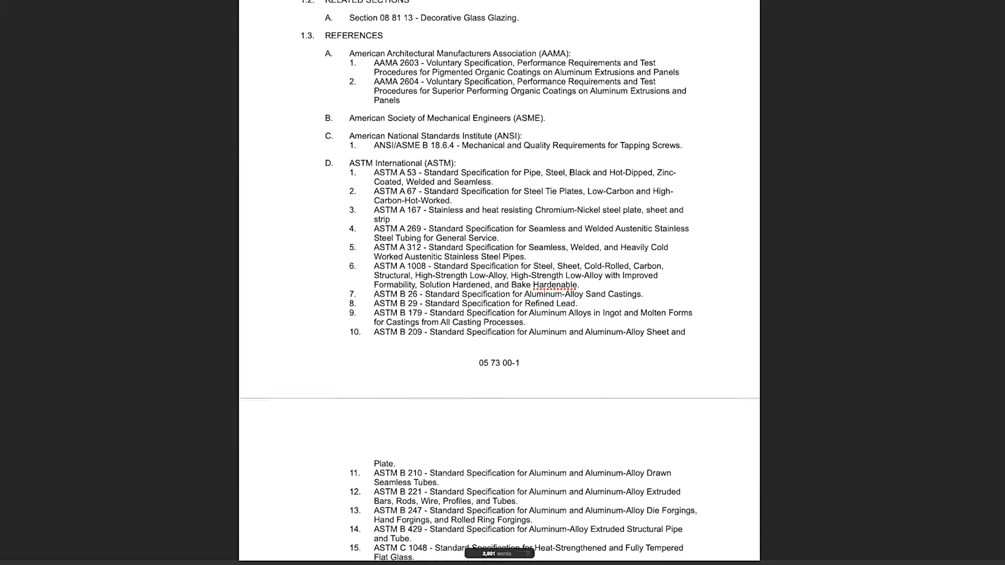
{"action": "scroll", "scroll_direction": "down", "scroll_amount": 3}
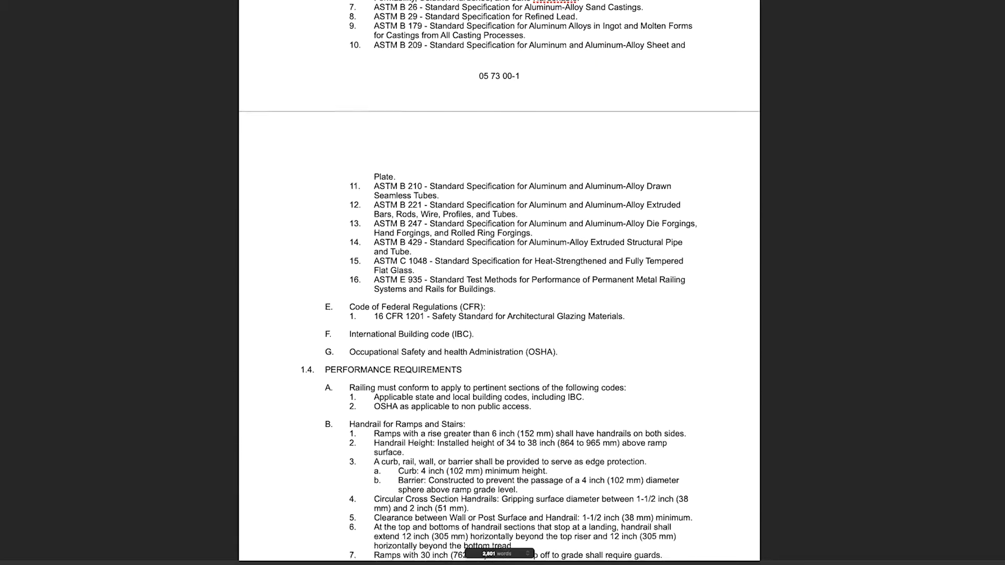
{"action": "scroll", "scroll_direction": "down", "scroll_amount": 3}
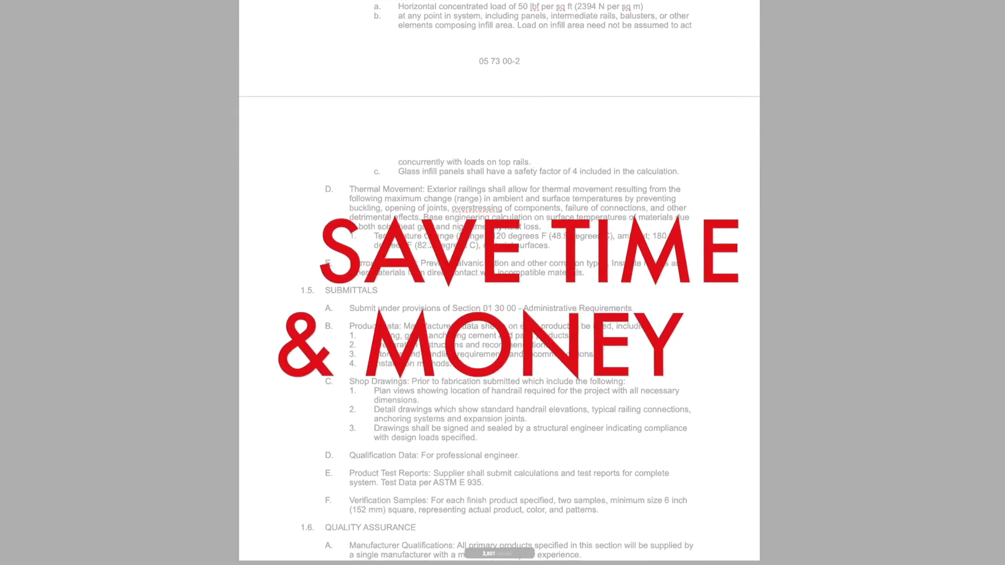
{"action": "scroll", "scroll_direction": "down", "scroll_amount": 3}
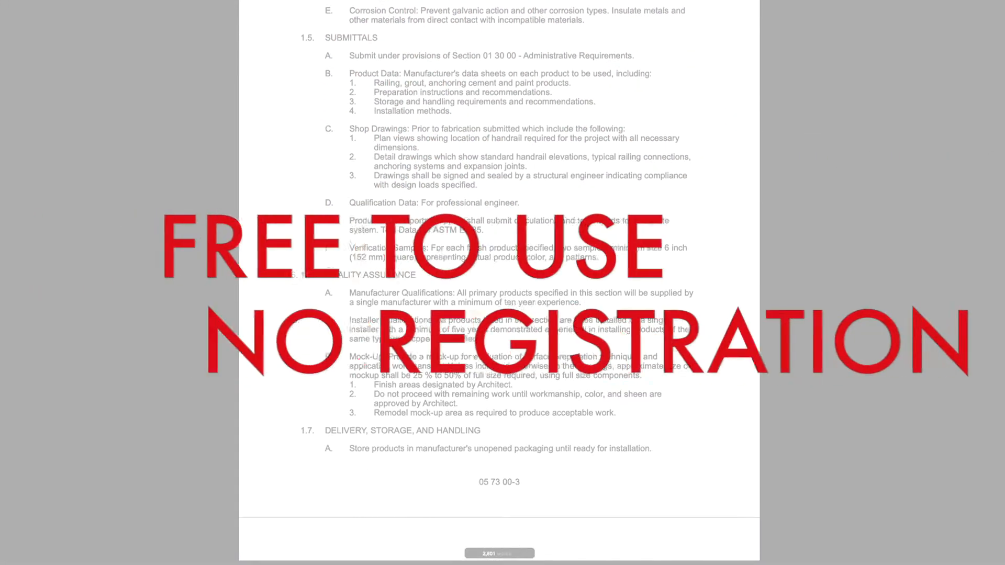
{"action": "scroll", "scroll_direction": "down", "scroll_amount": 3}
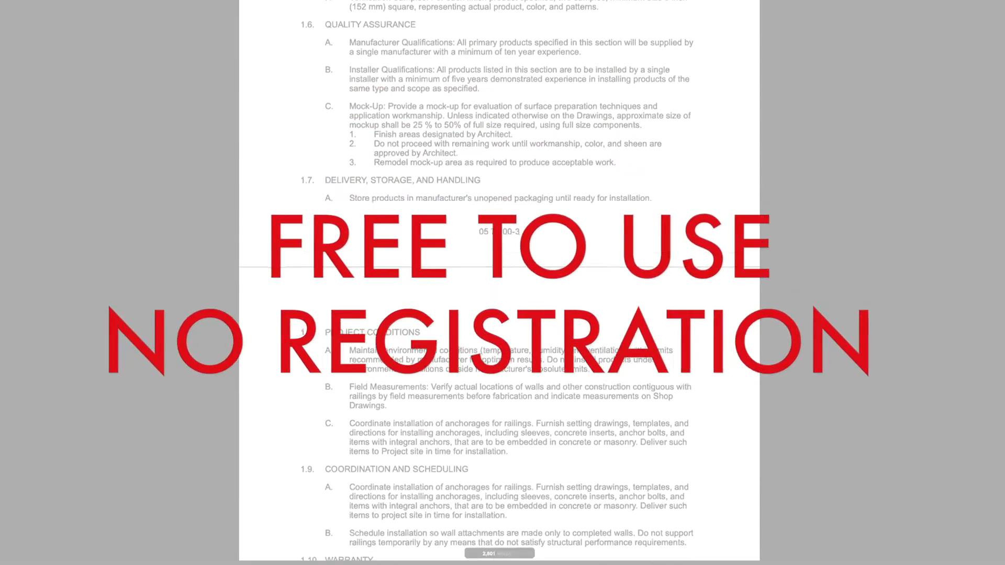